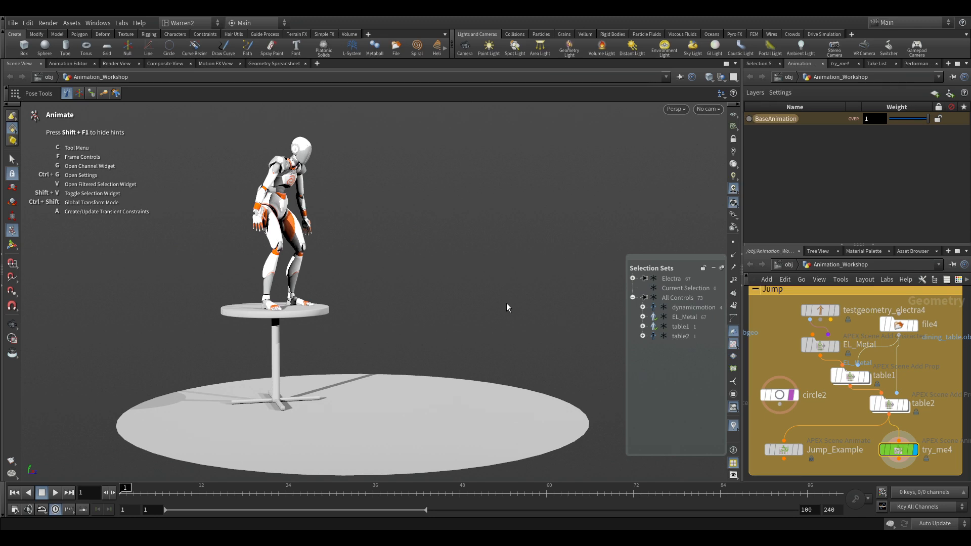
mouse_move(430, 442)
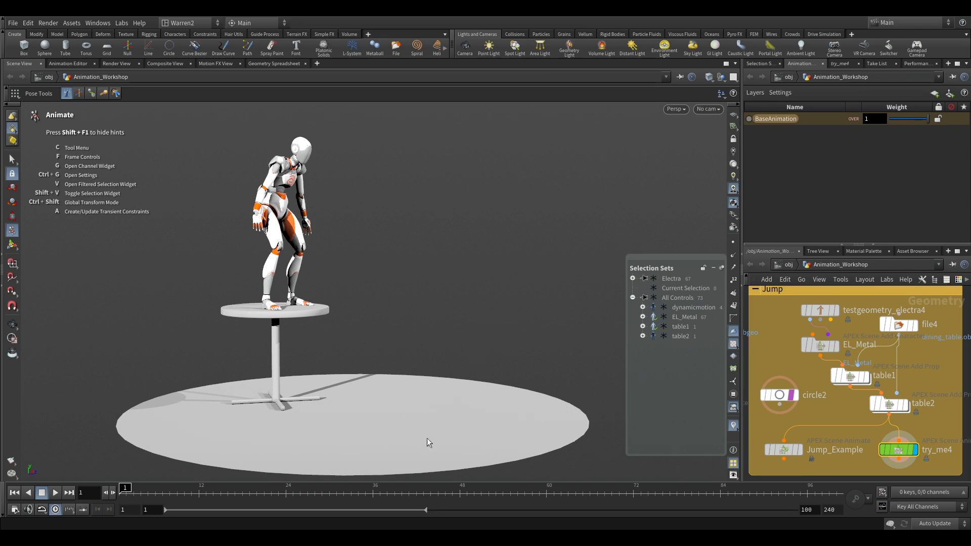
- Select all of Electra's controls, scrub to a later jump frame, then clear the selection
click(169, 488)
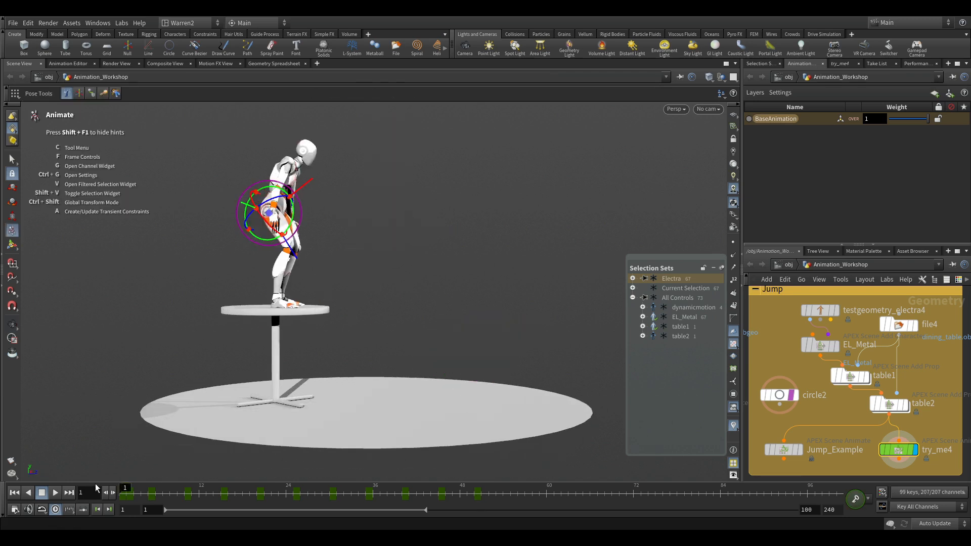
click(54, 492)
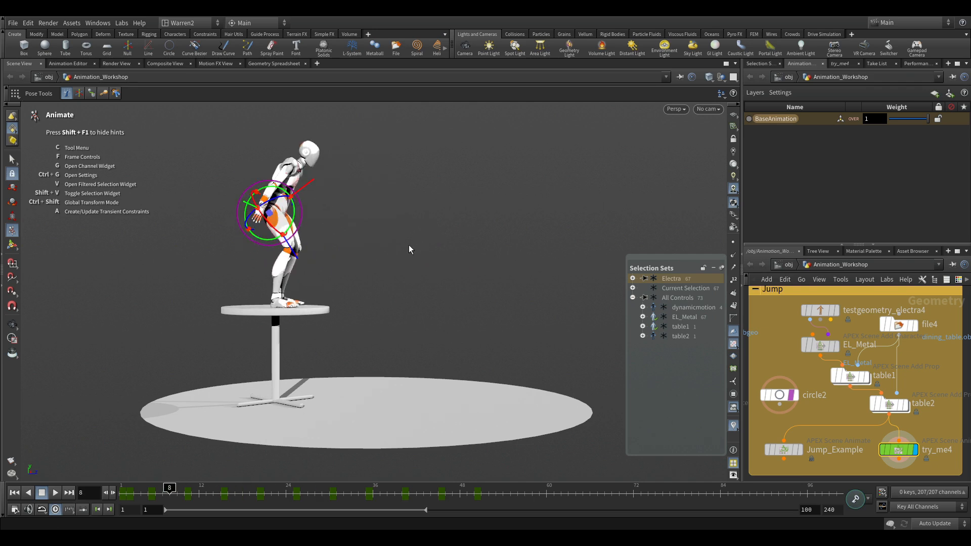
click(576, 341)
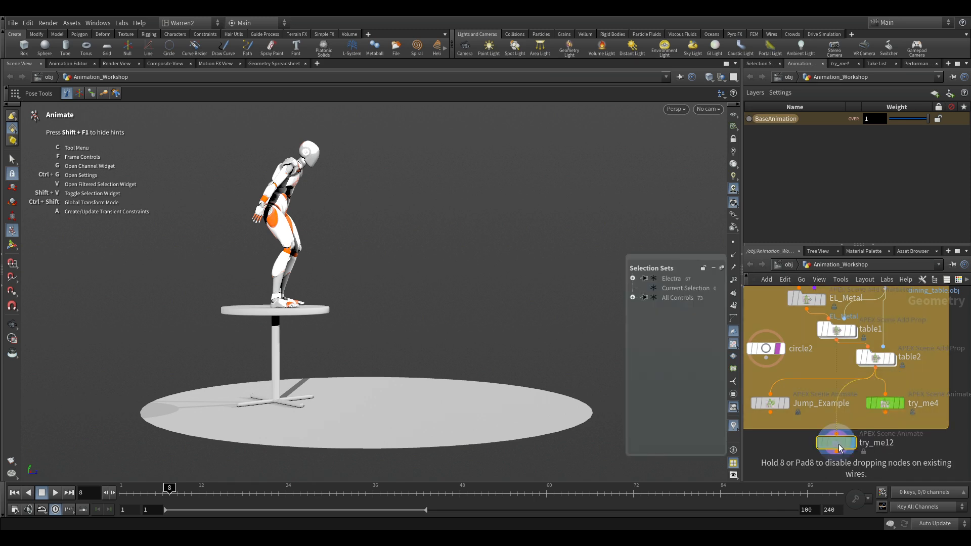
- Place the try_me12 animate node, go to mid-jump and start Dynamic Motion
click(836, 442)
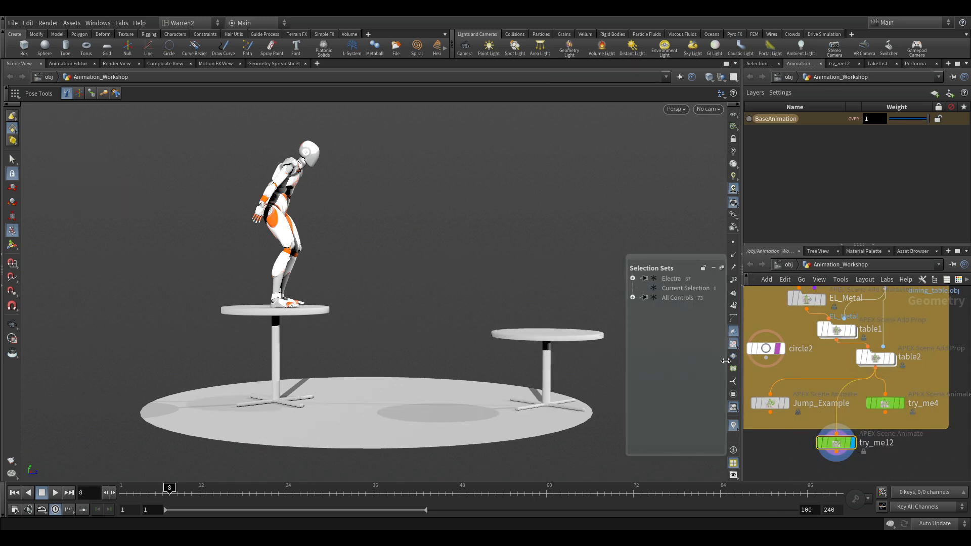
click(644, 298)
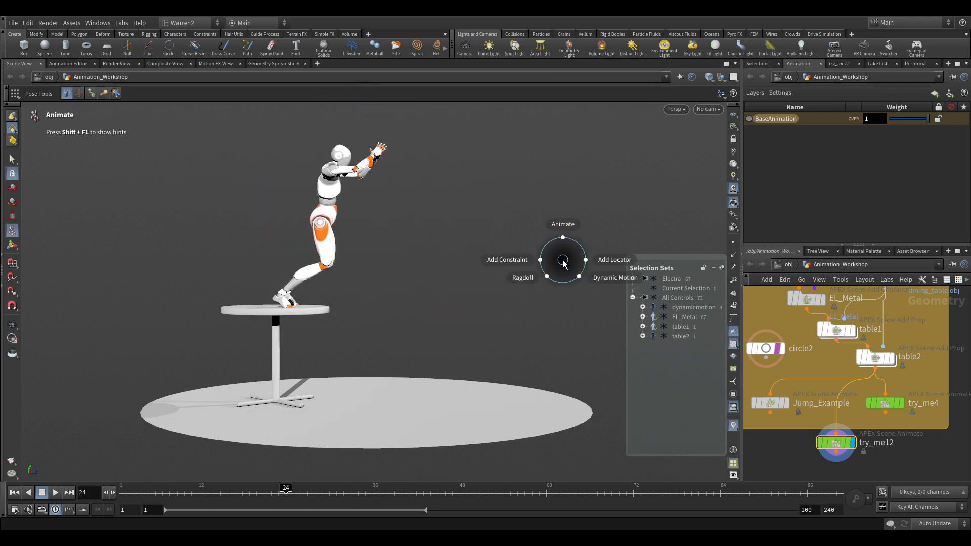
click(615, 278)
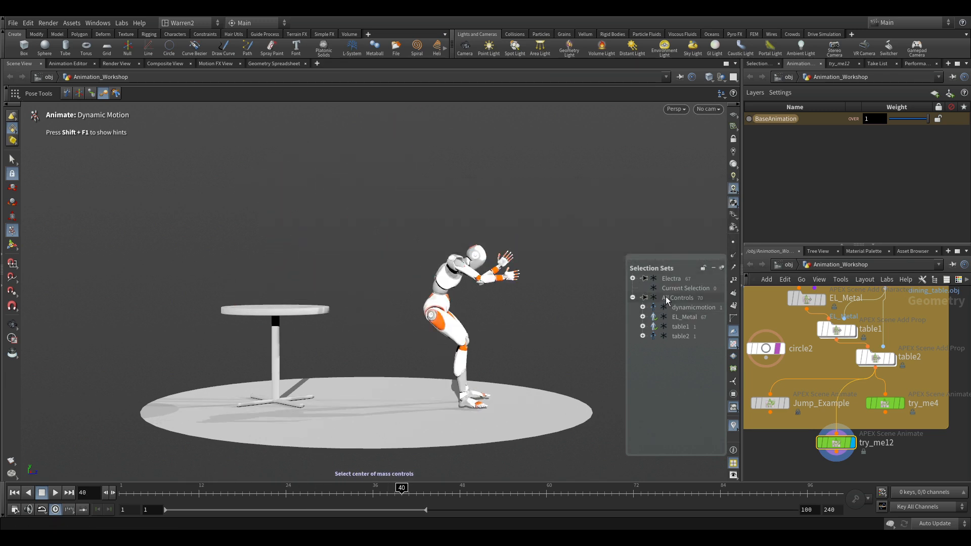
- Select Electra's centre-of-mass control and mark the landing frame as the projectile end
click(645, 279)
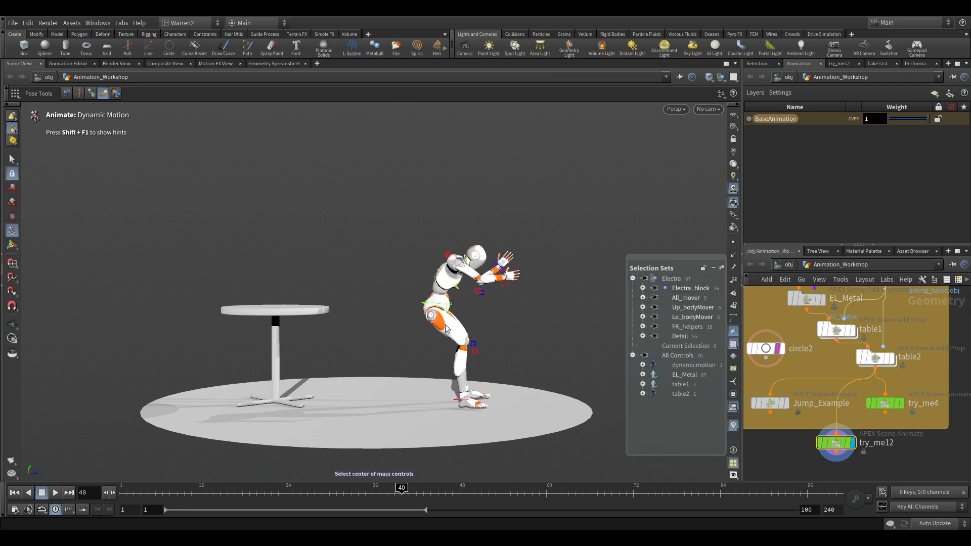
mouse_move(452, 308)
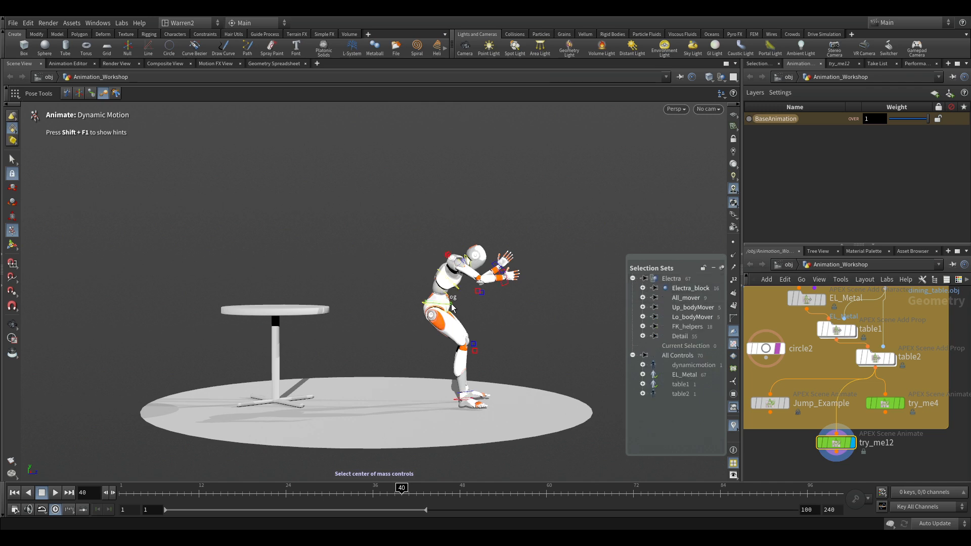
click(440, 304)
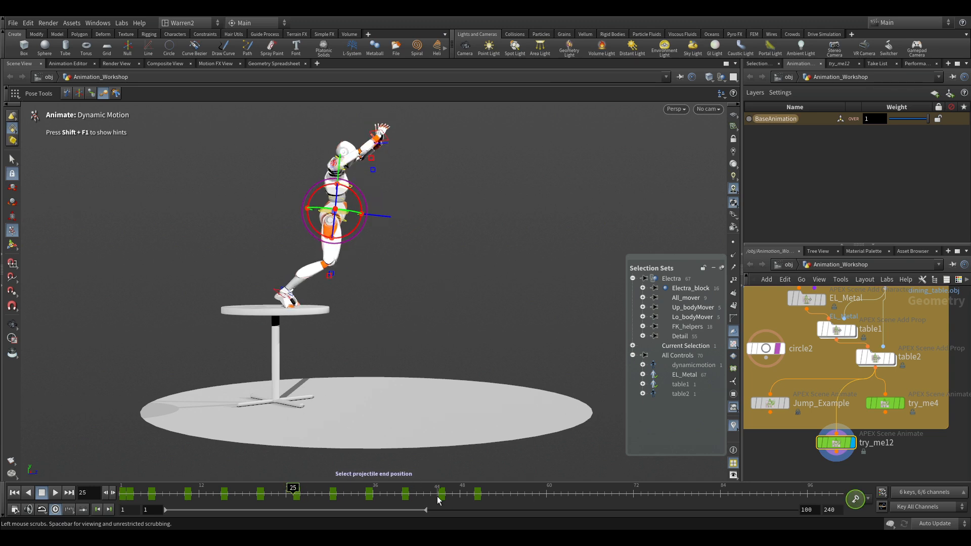
click(408, 488)
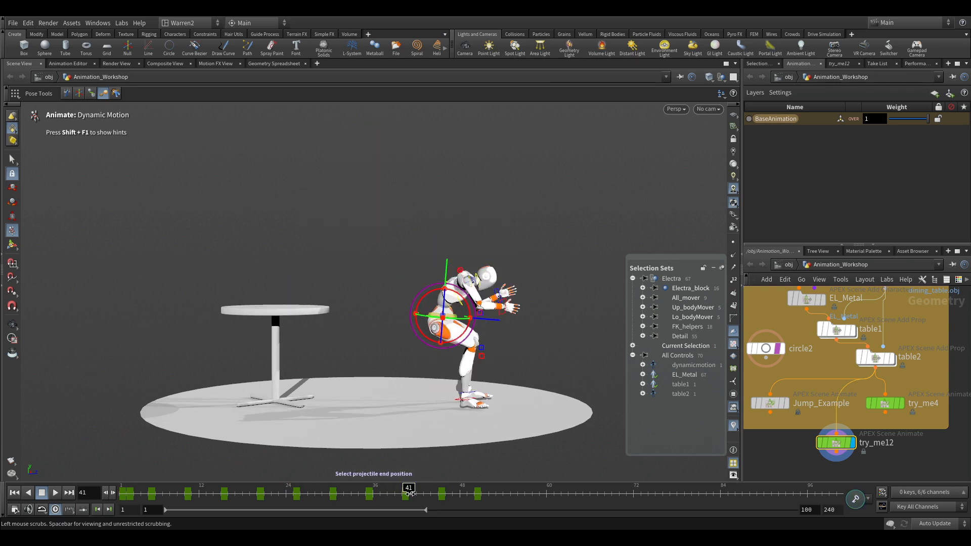
click(401, 488)
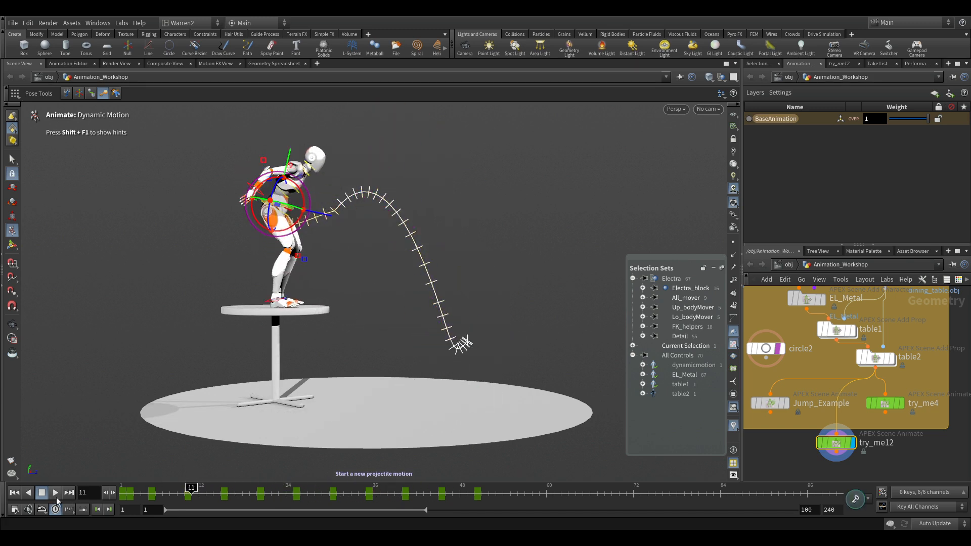
- Scrub to frame 40 to compare Electra's floor landing with the second table
click(54, 492)
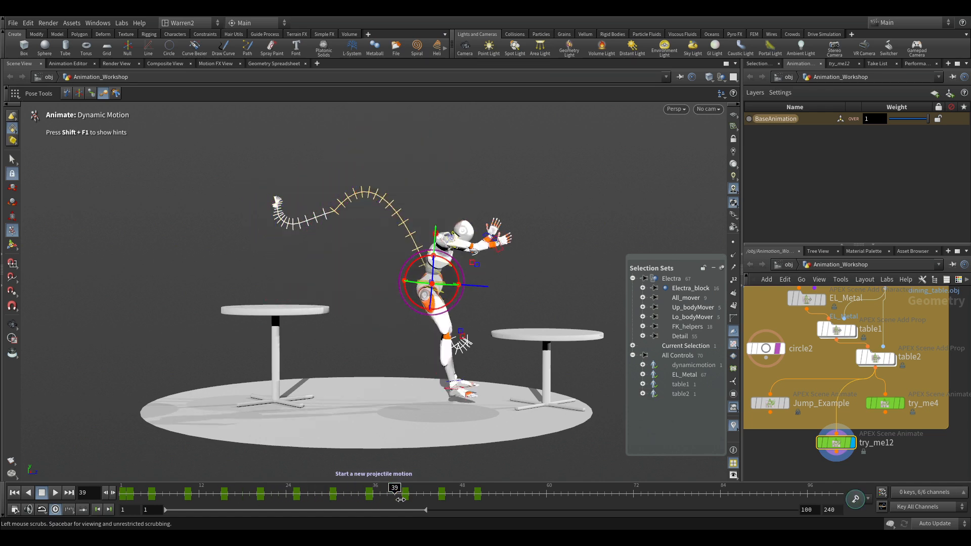
click(401, 493)
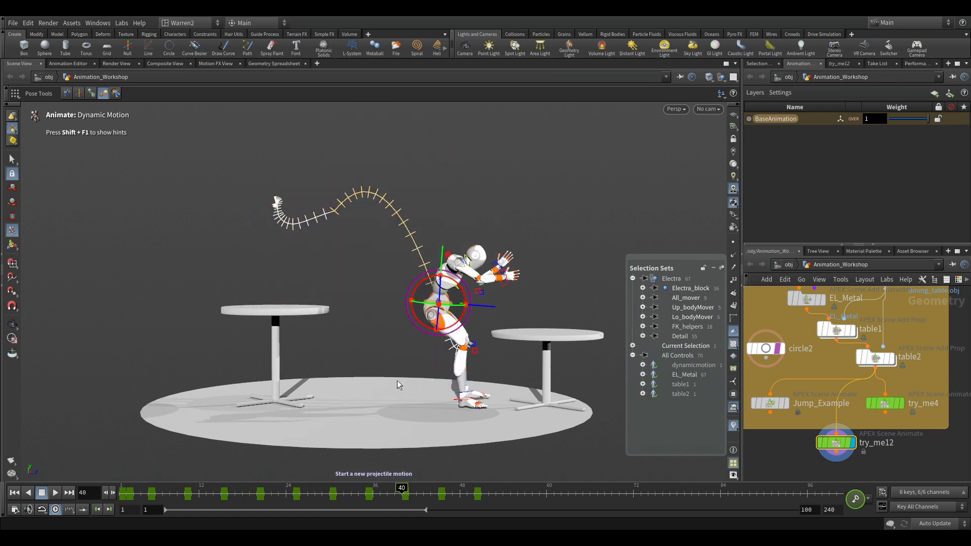
mouse_move(320, 245)
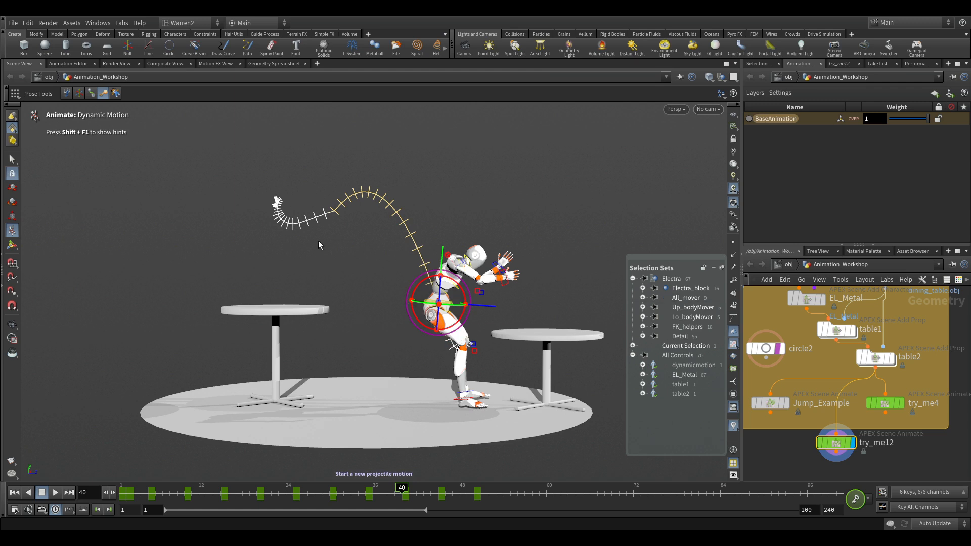
mouse_move(264, 268)
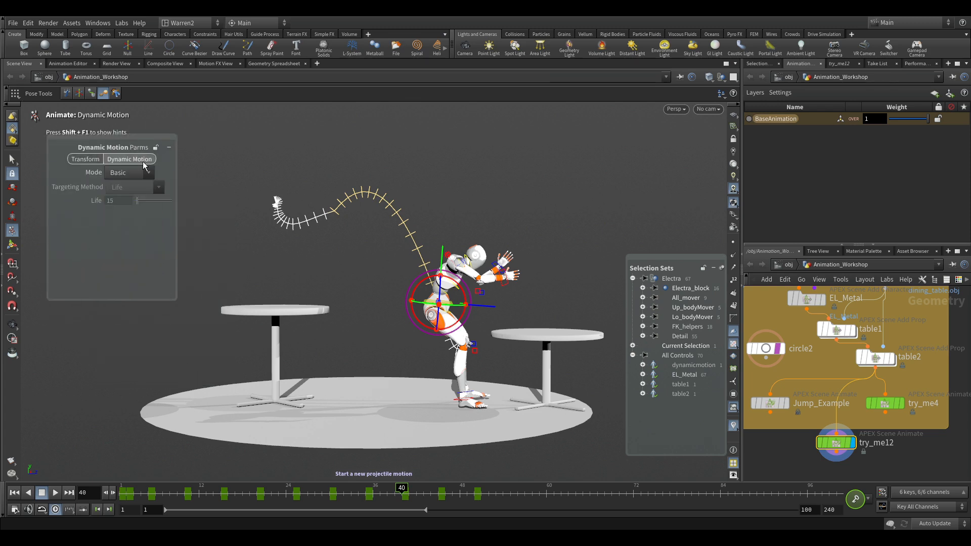
mouse_move(118, 172)
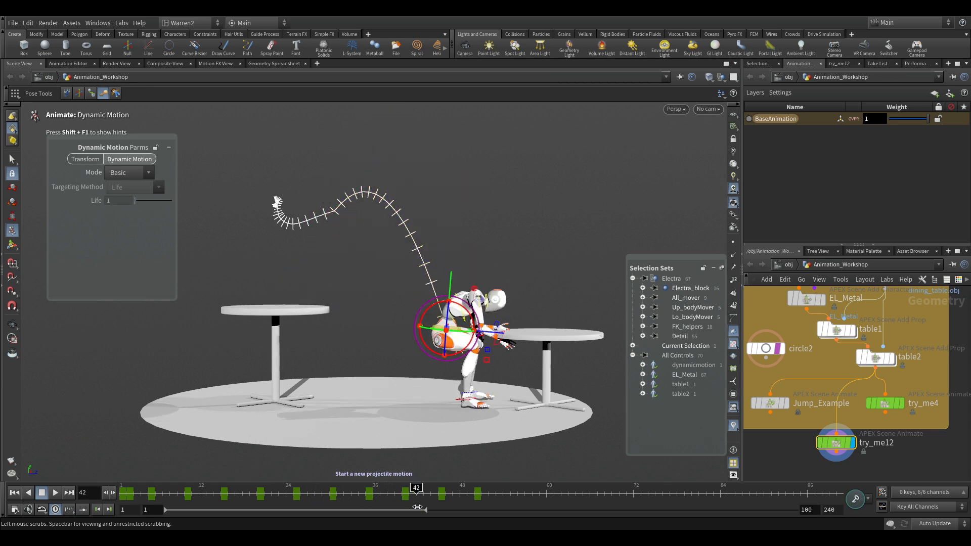
- Switch Dynamic Motion to Advanced mode on a dynamicmotion layer retiming Base.rig
click(127, 172)
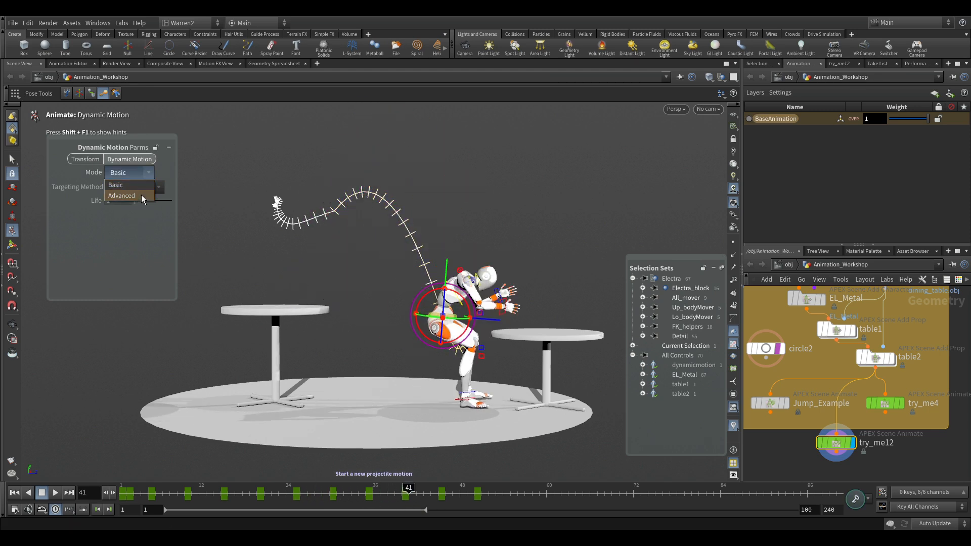
click(121, 196)
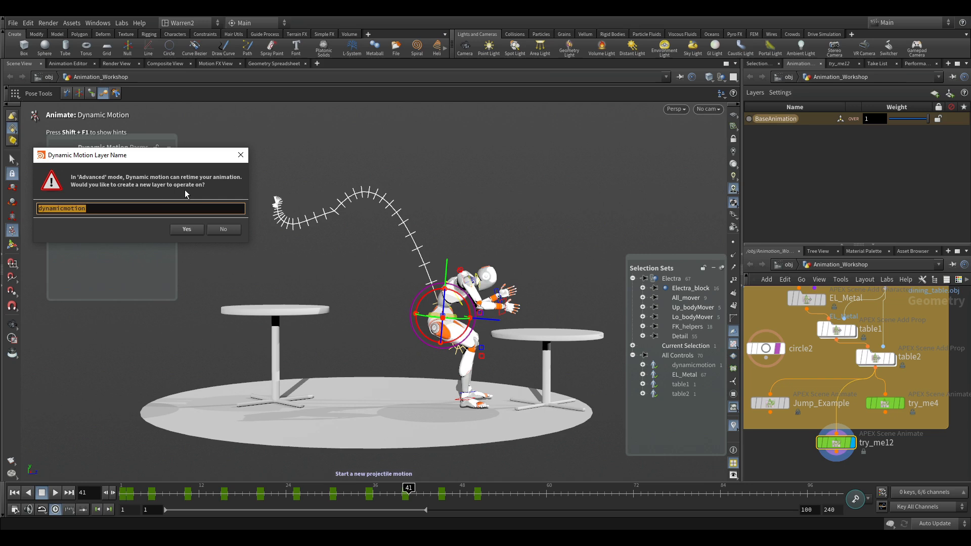
mouse_move(161, 201)
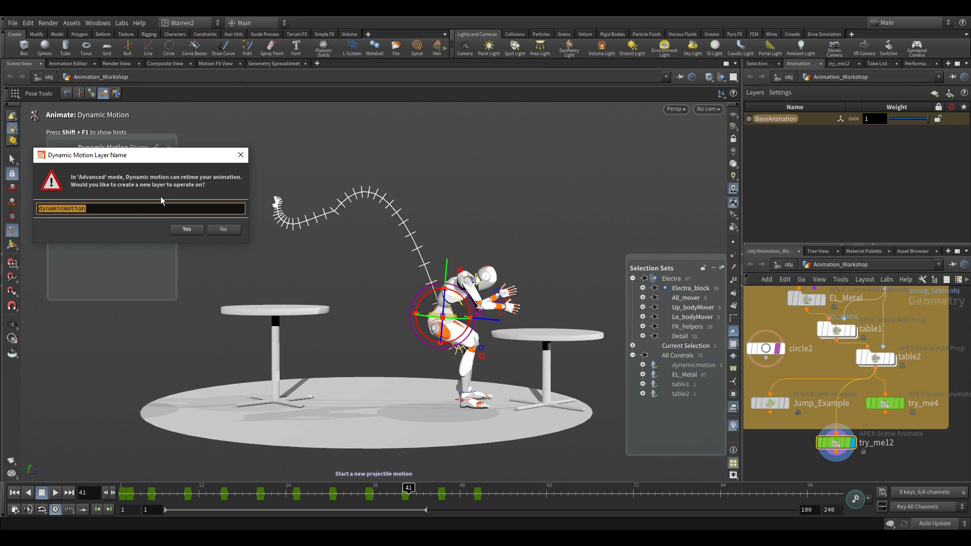
mouse_move(488, 285)
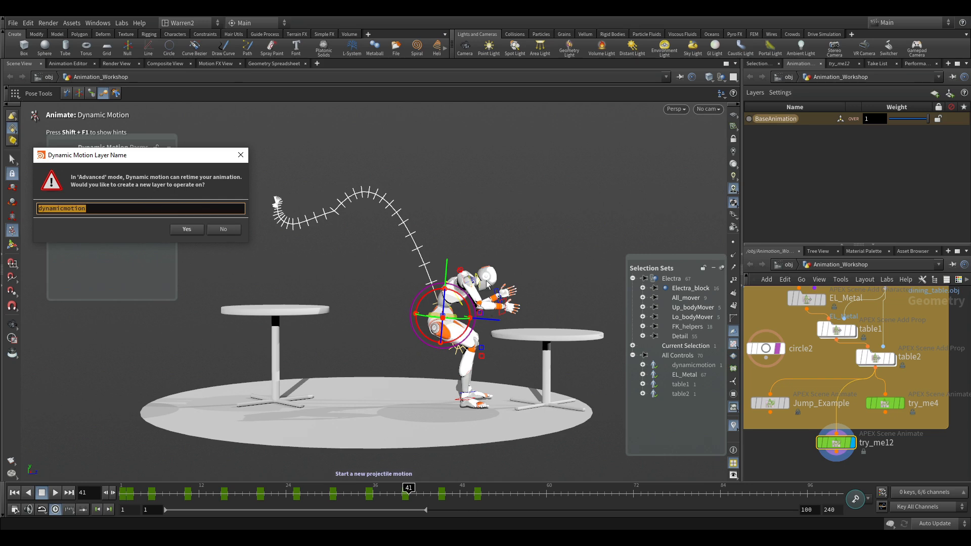
mouse_move(181, 181)
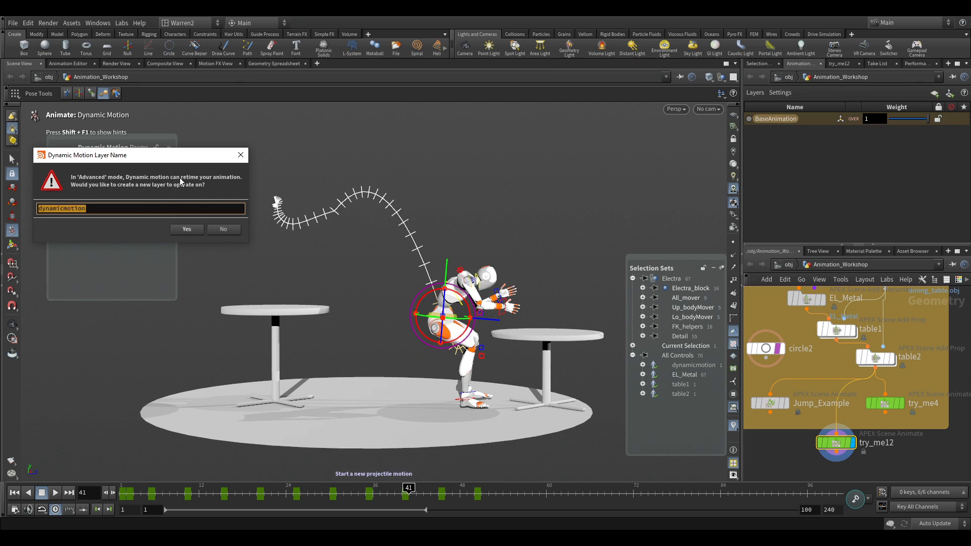
click(186, 229)
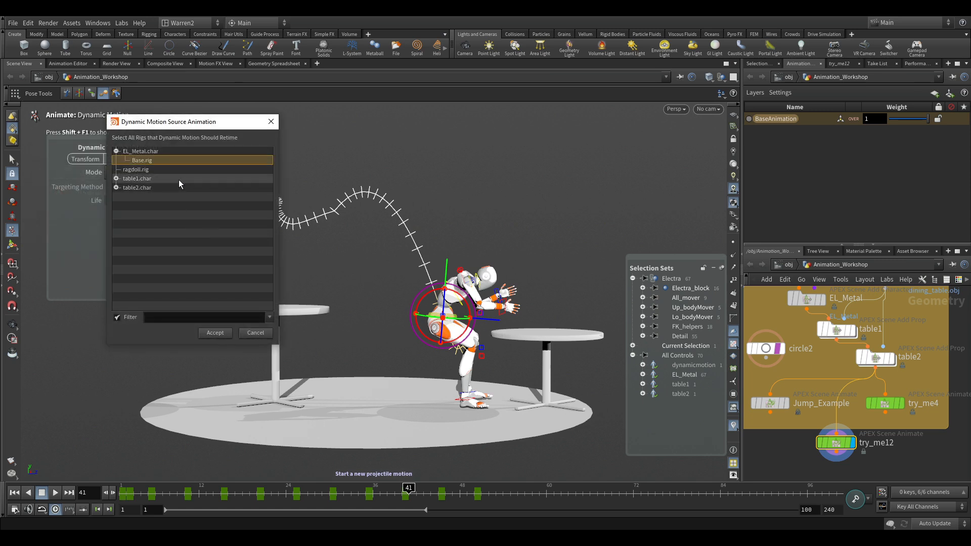
mouse_move(157, 163)
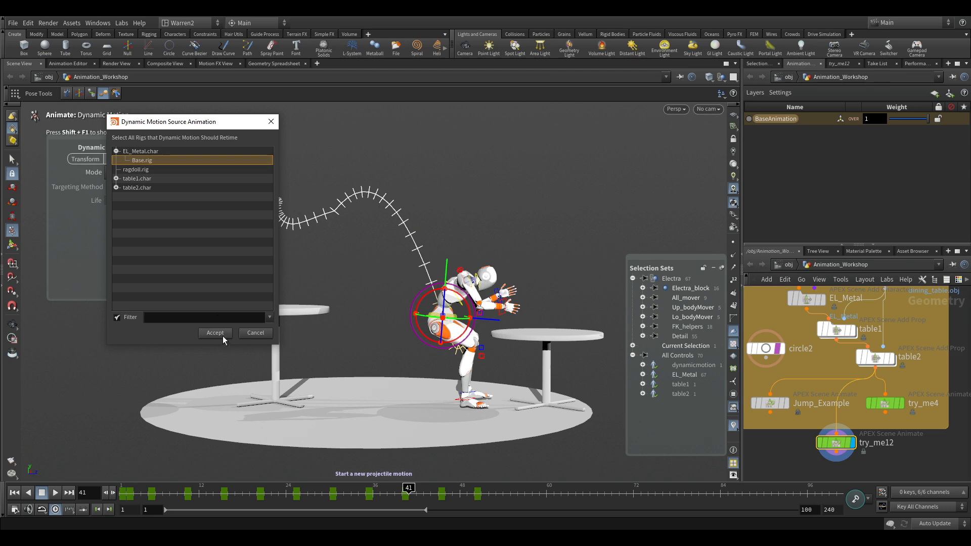
click(215, 333)
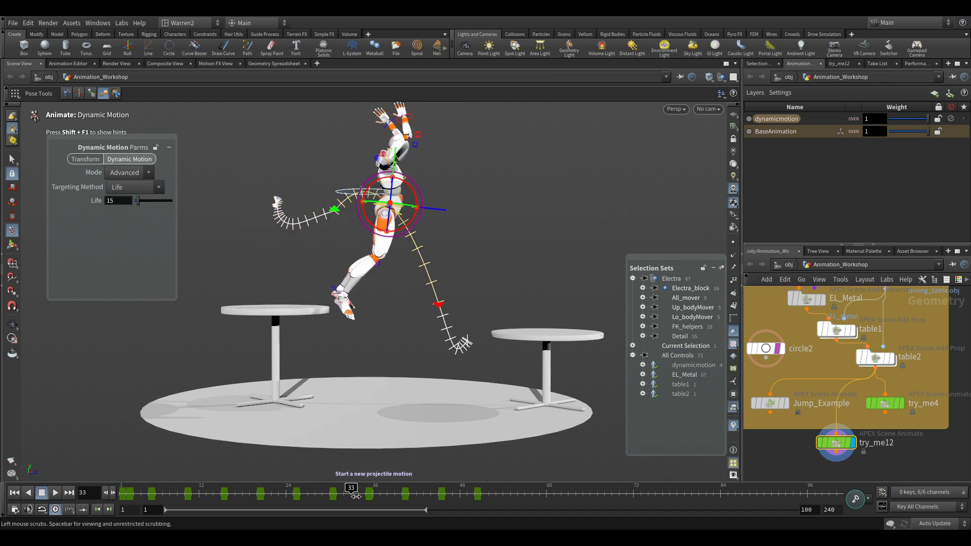
- Play back the retargeted jump from the first table
click(359, 488)
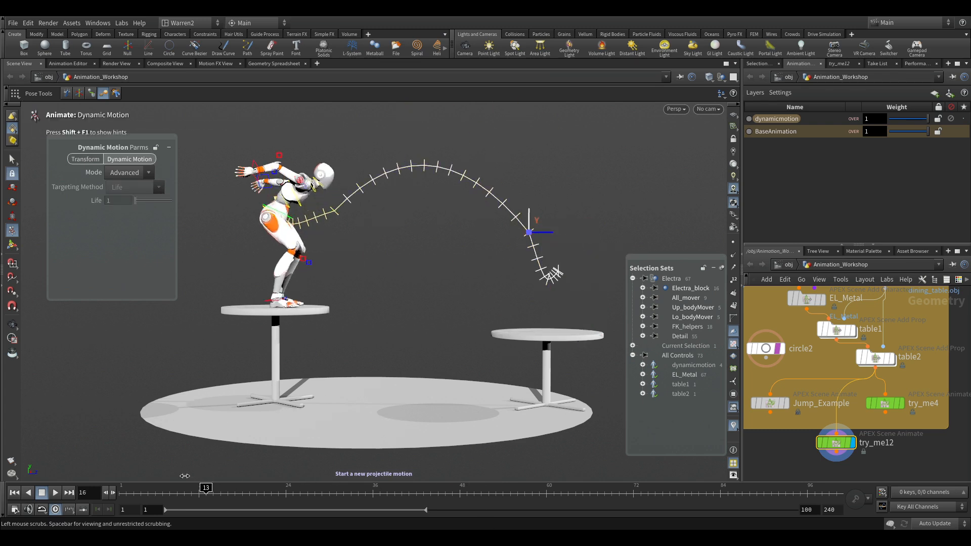
click(54, 492)
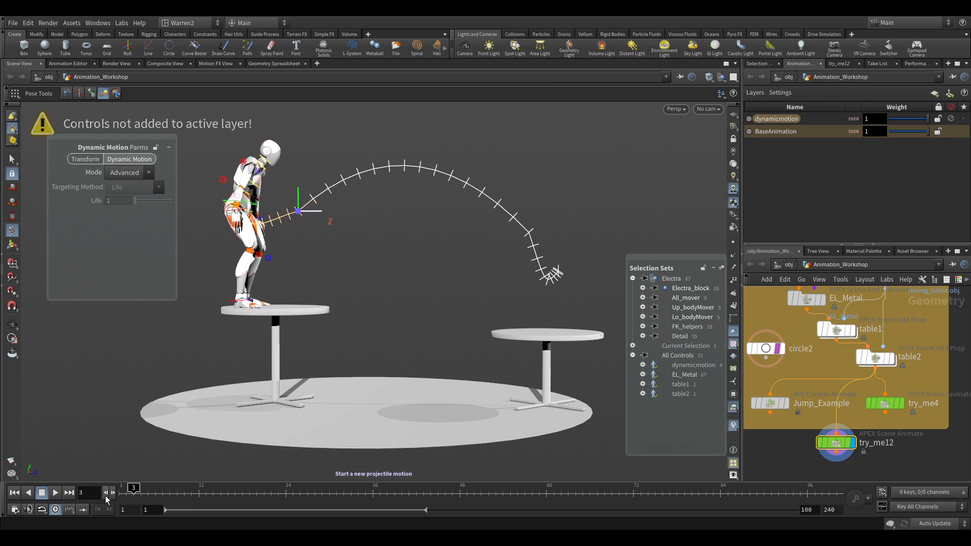
click(55, 492)
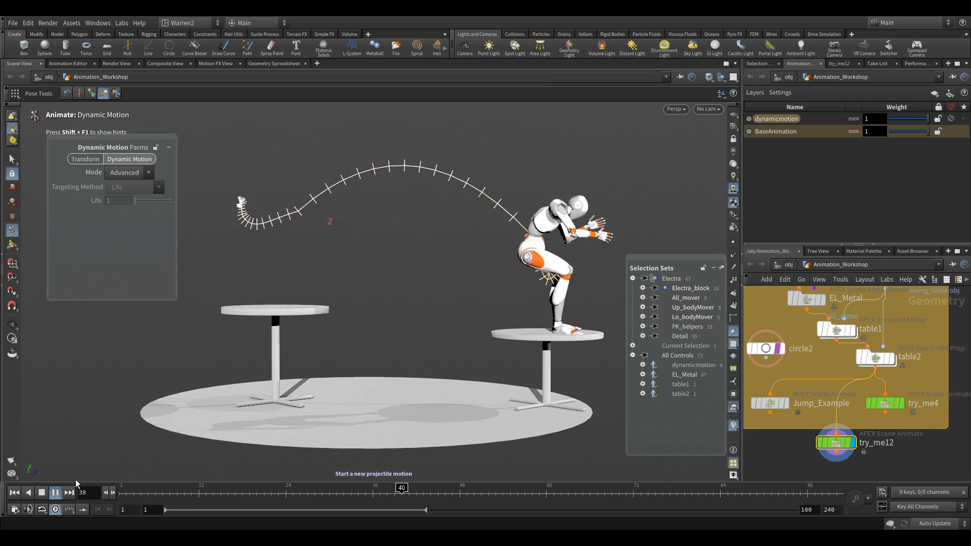
click(55, 492)
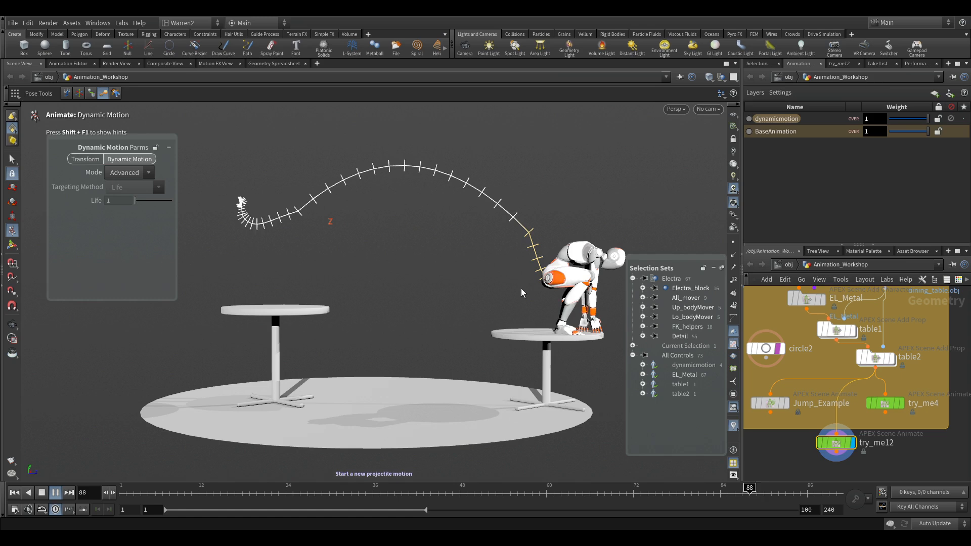
- Drag the jump path's peak handle higher, raise Life to 19, and show Dynamic Motion settings
click(372, 488)
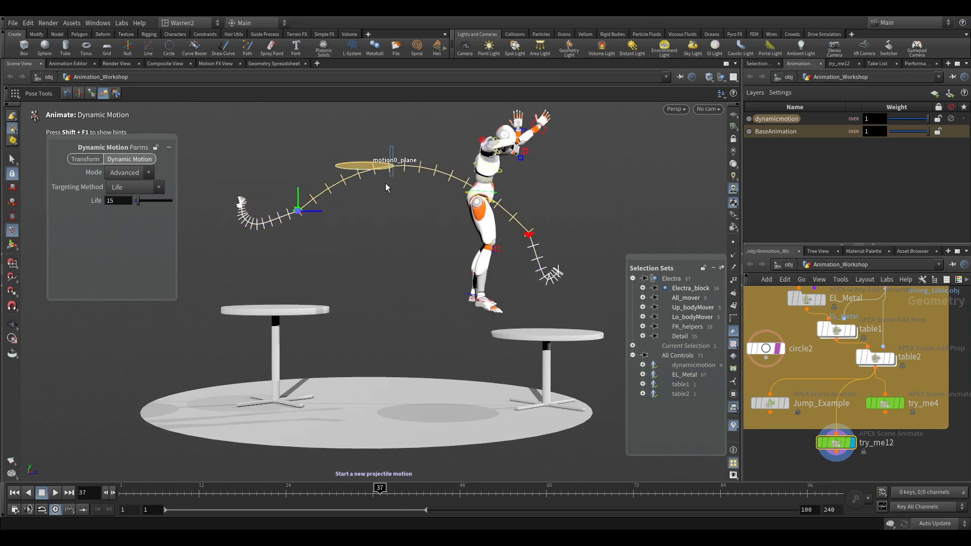
click(364, 166)
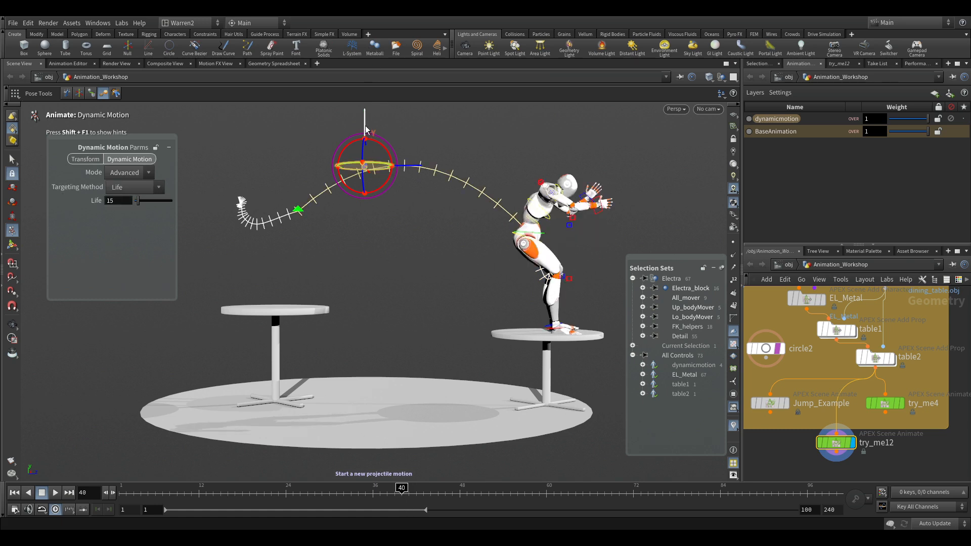
click(423, 488)
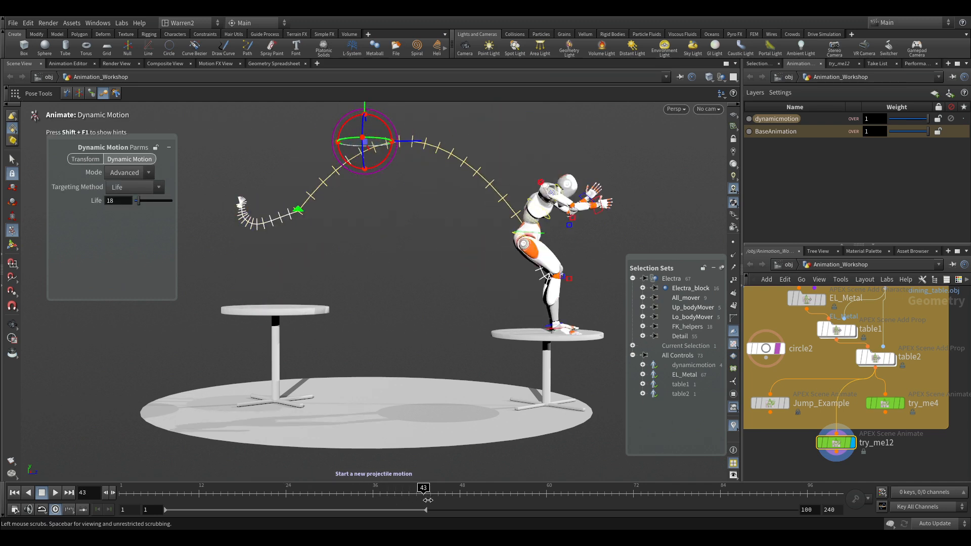
mouse_move(357, 484)
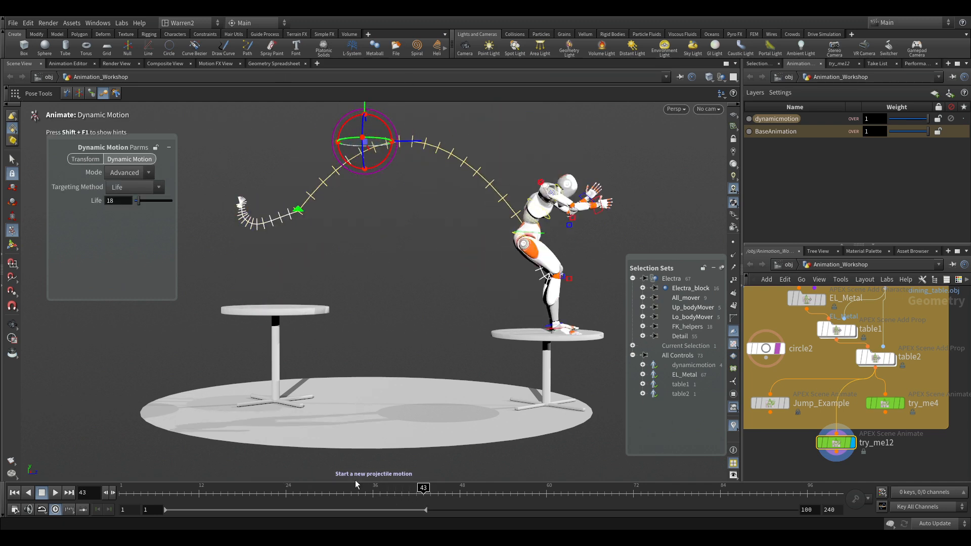
click(54, 492)
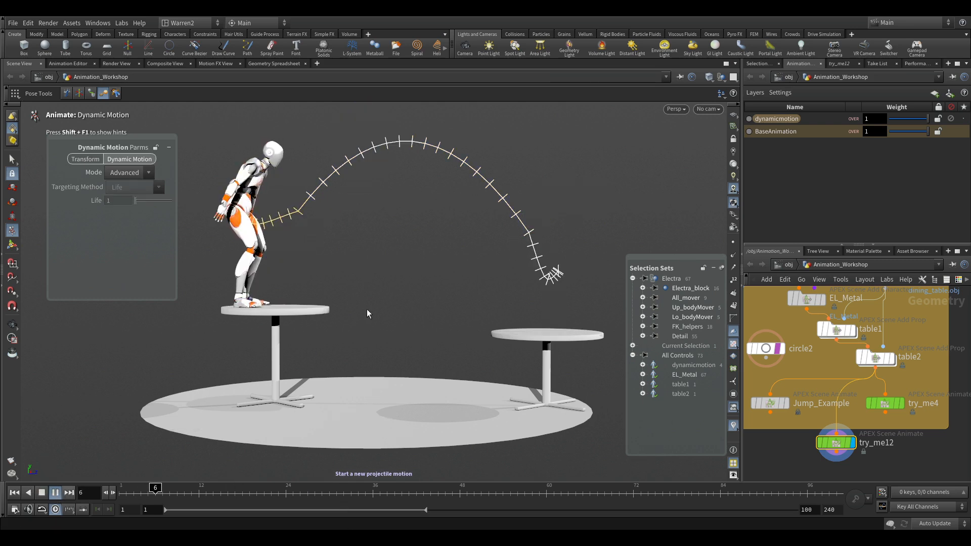
click(54, 493)
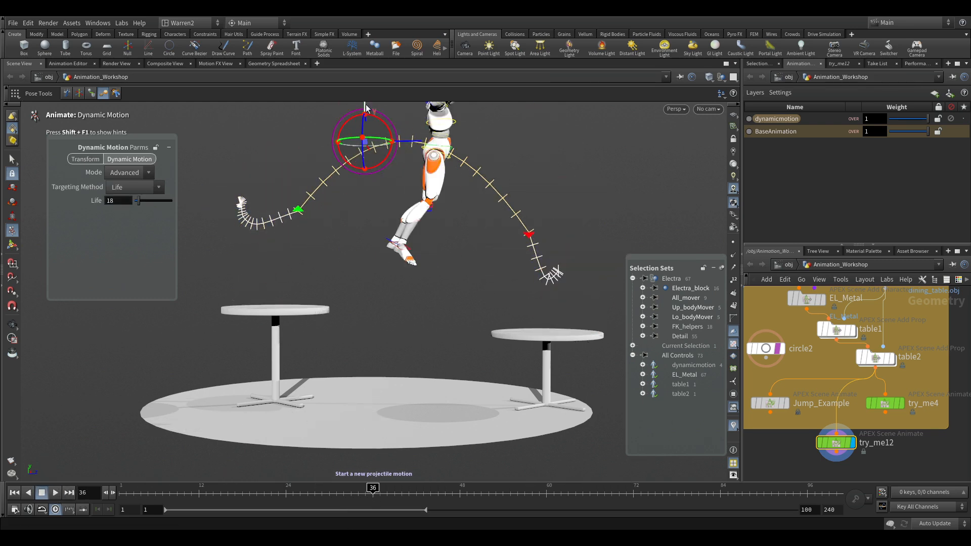
click(380, 488)
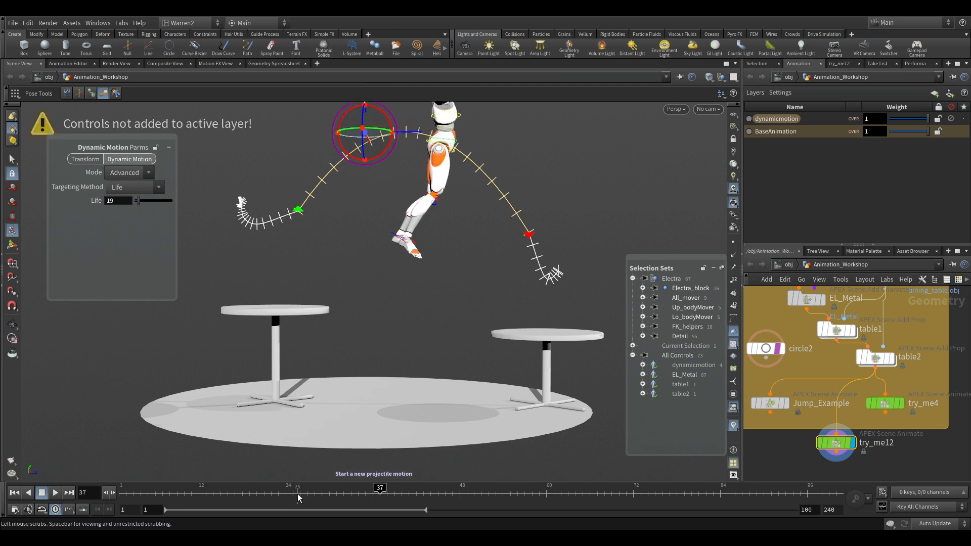
click(42, 493)
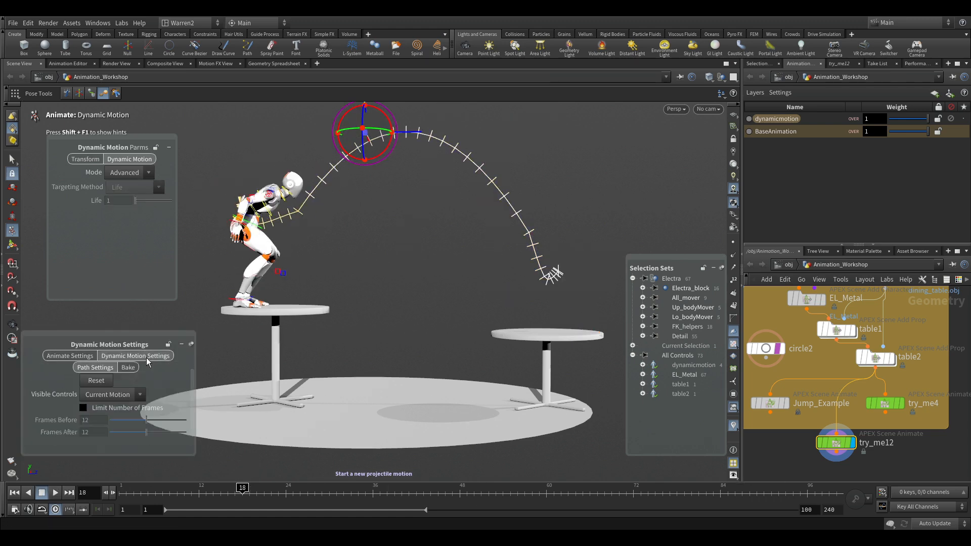
- Bake the jump to keys on a new dynamicmotion_copy layer
click(127, 367)
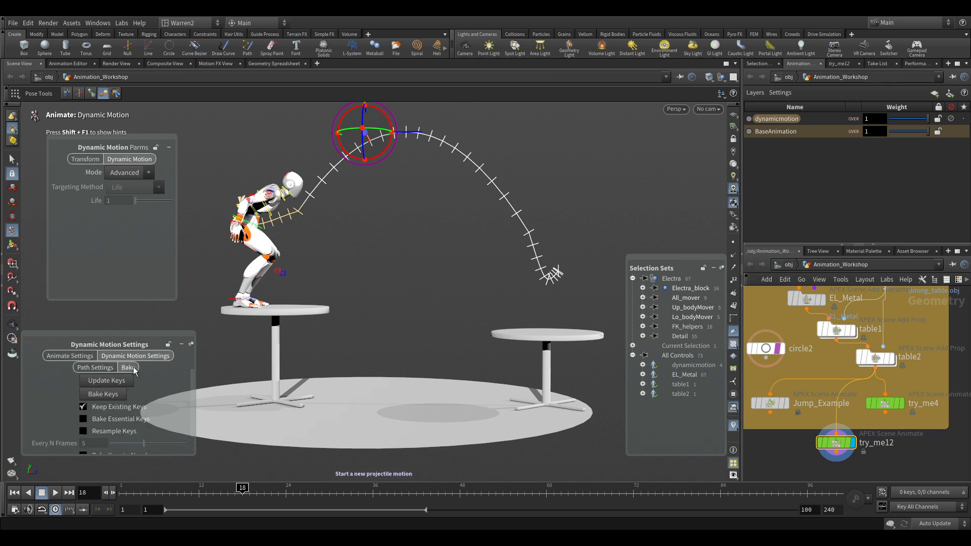
mouse_move(238, 188)
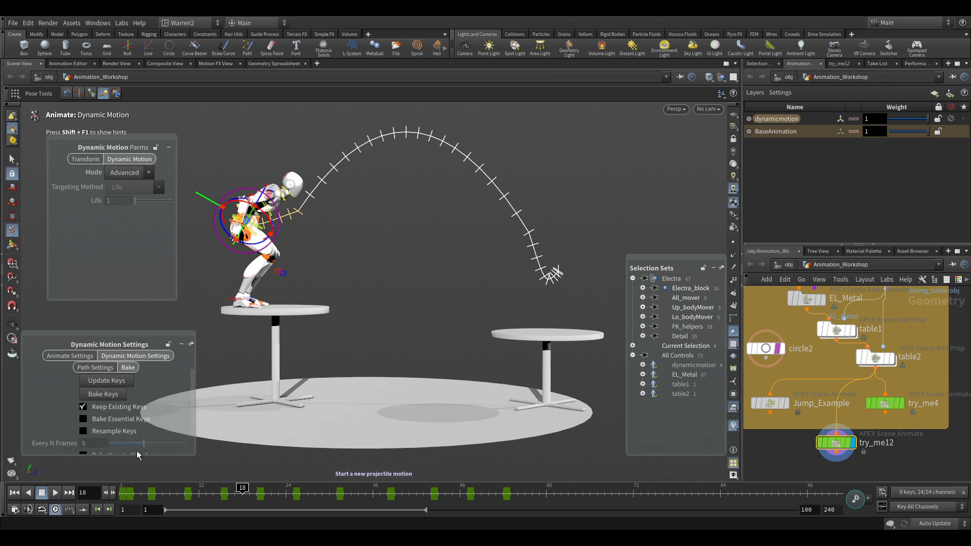
mouse_move(505, 494)
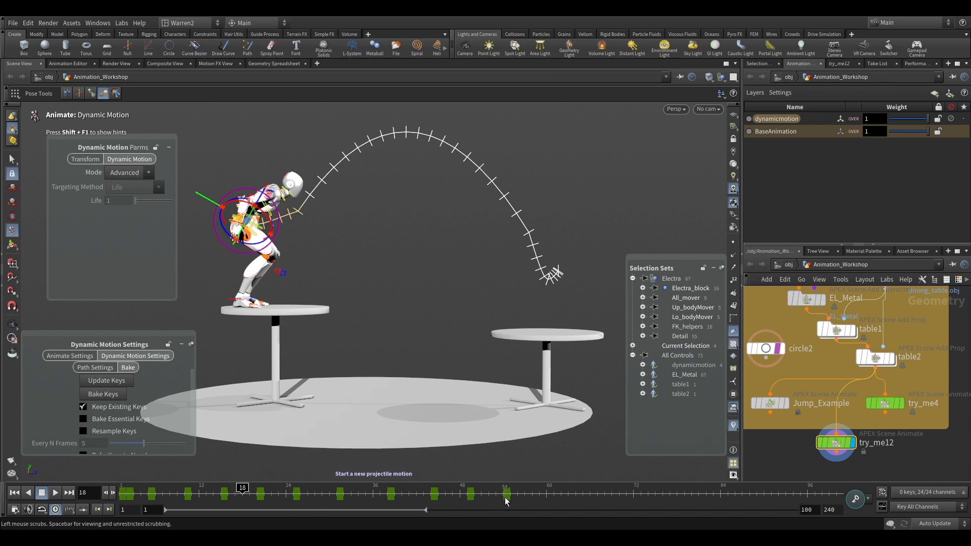
mouse_move(316, 504)
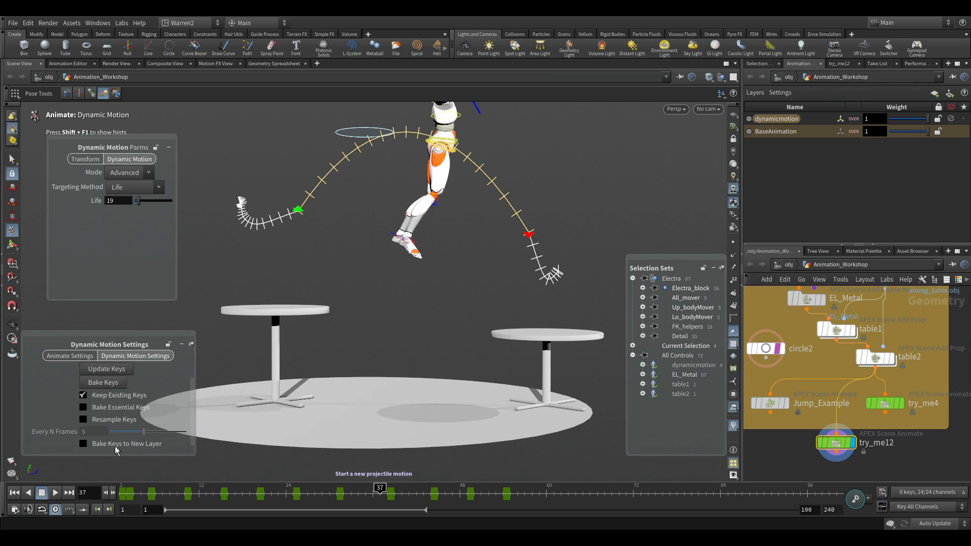
click(83, 444)
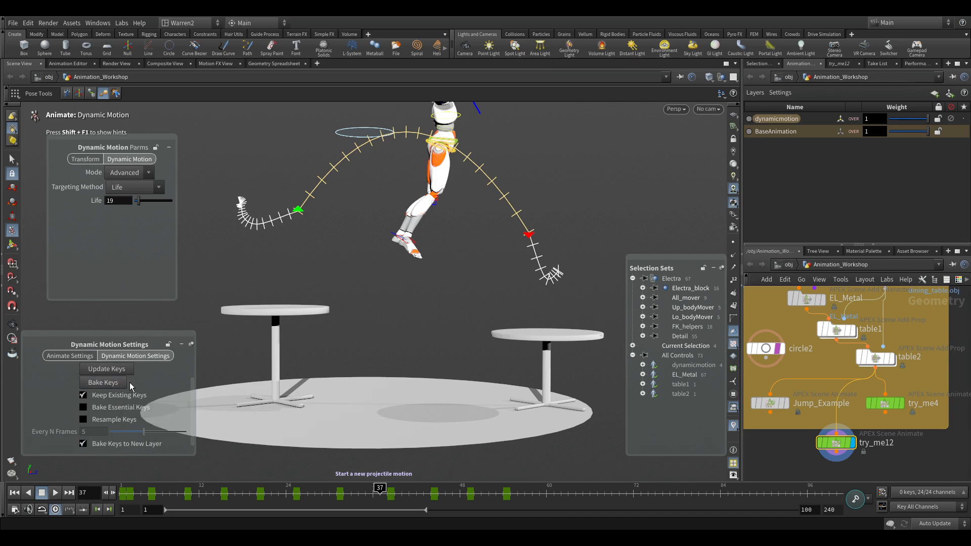
click(102, 383)
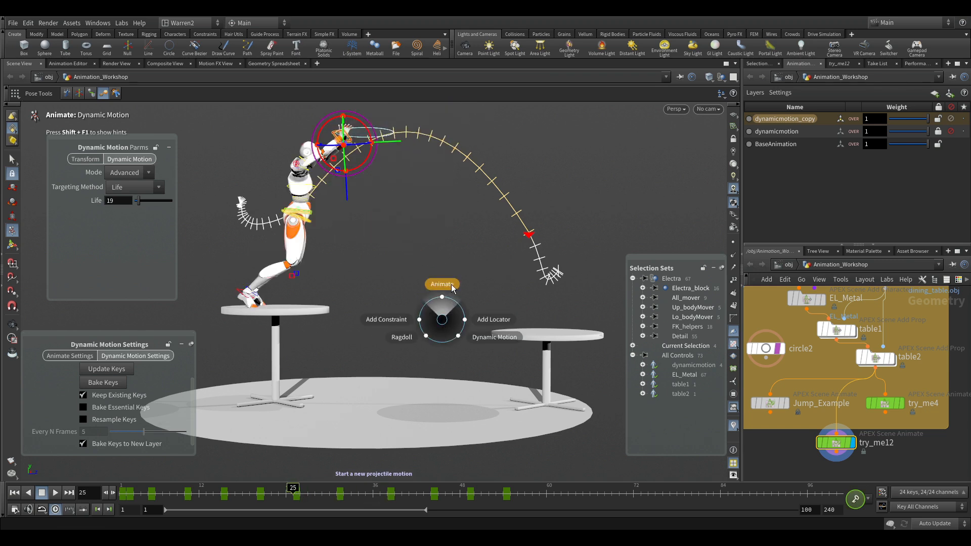
- Switch to the standard Animate tool and play back the baked jump, stopping mid-leap
click(441, 284)
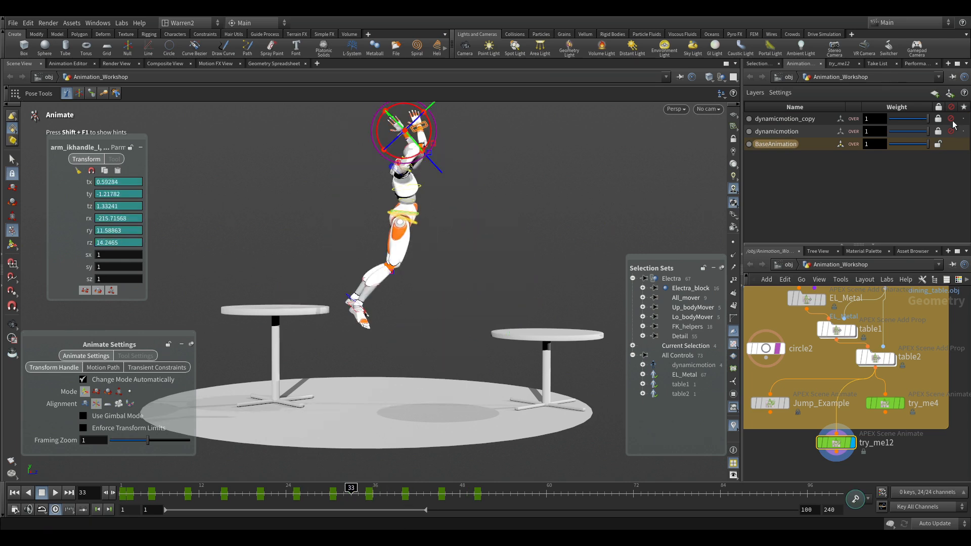
click(44, 493)
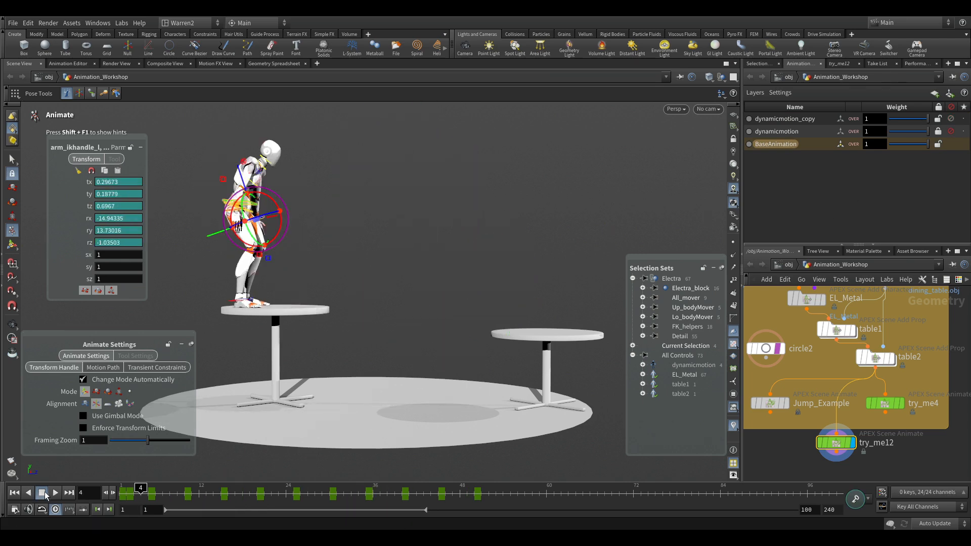
click(43, 492)
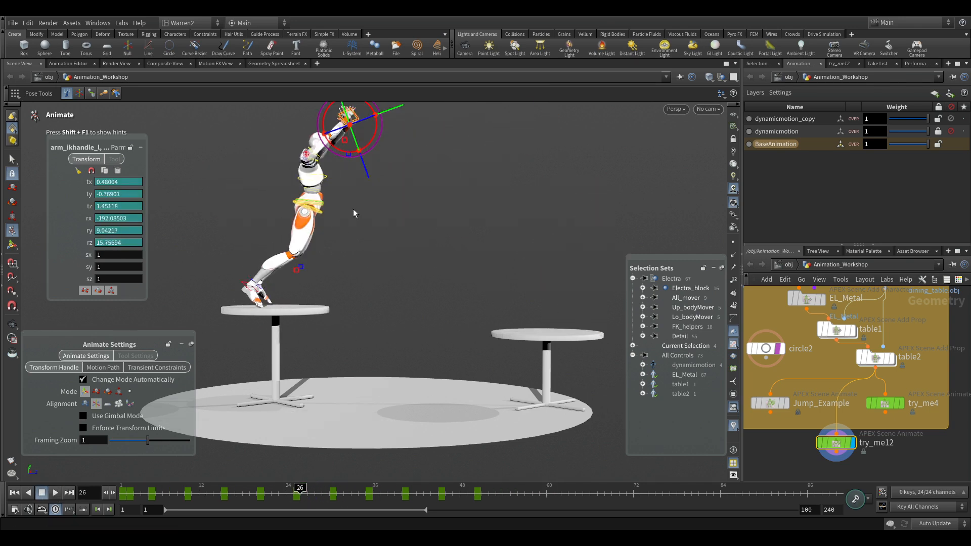
click(310, 205)
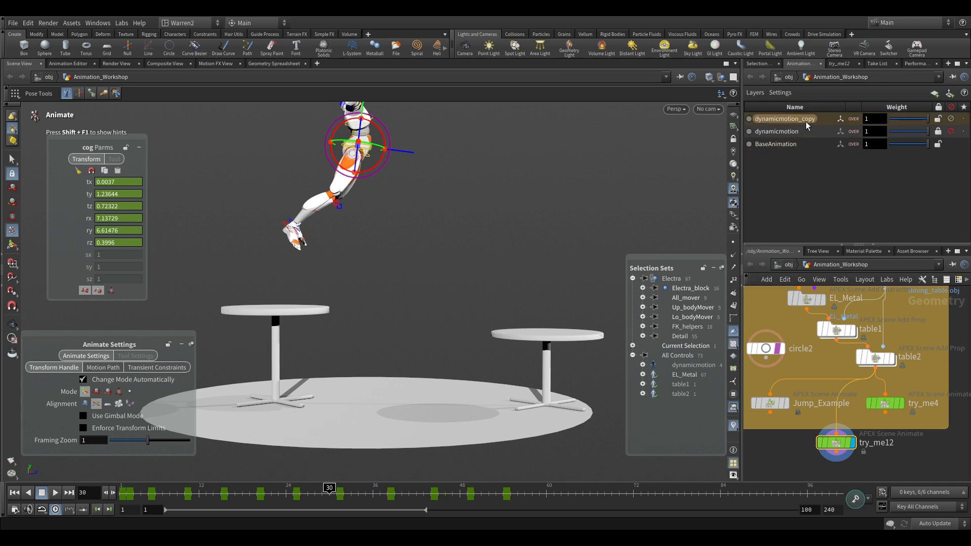
- Add additive Layer3 and select Electra's neck, then foot, controls
click(690, 288)
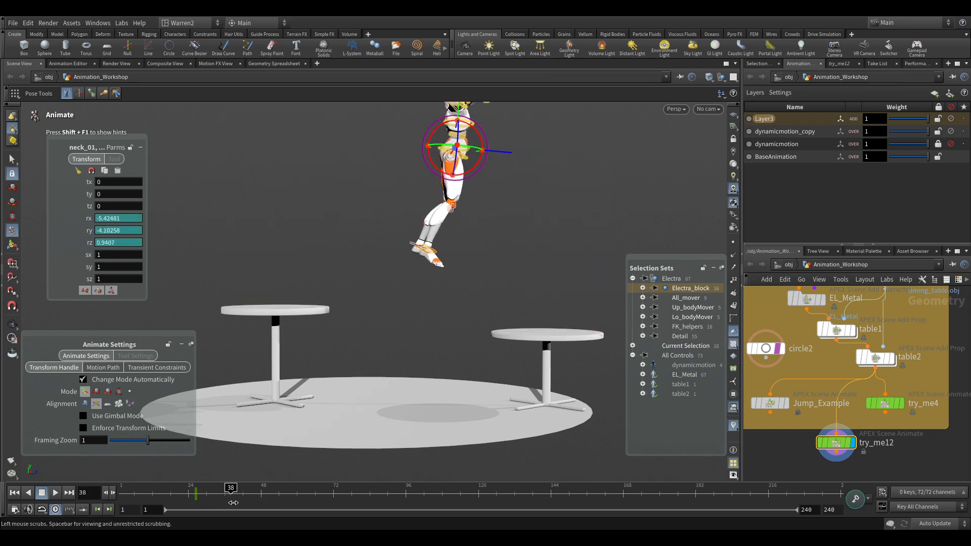
click(251, 488)
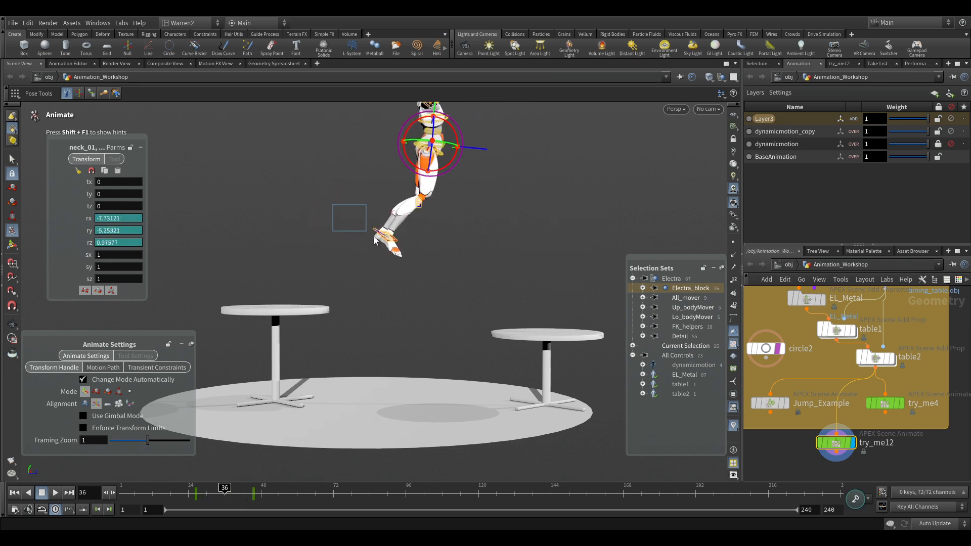
click(387, 238)
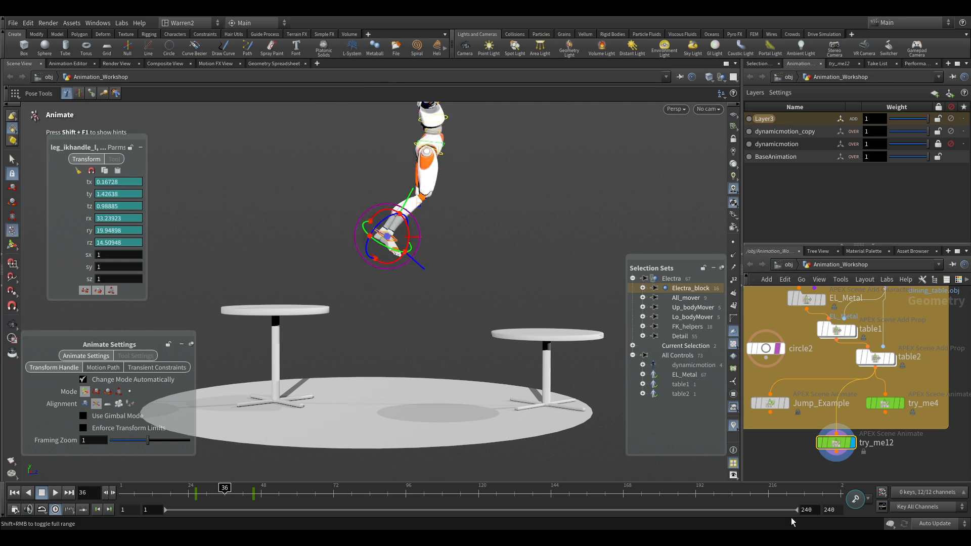
- Restore the shorter frame range and key the adjusted leg pose at the landing
click(808, 509)
text(100)
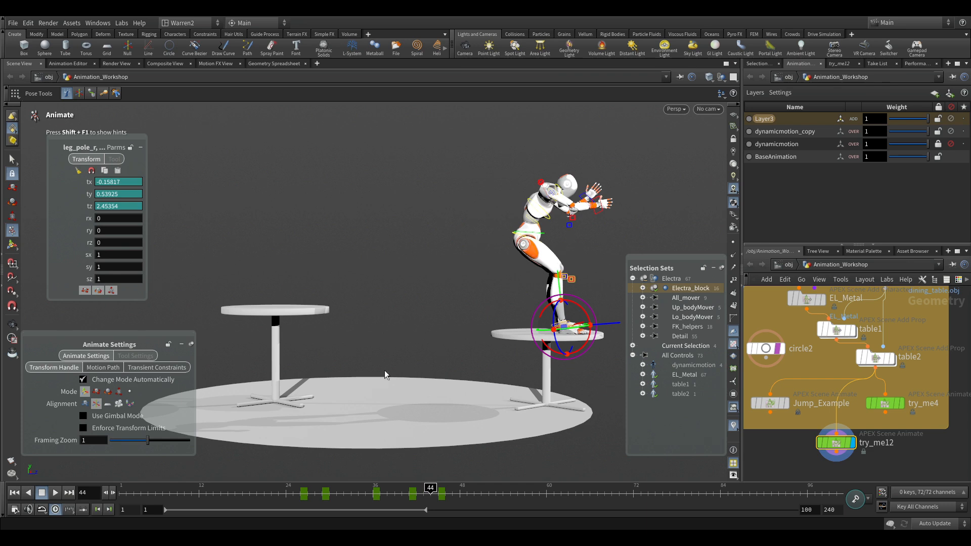
mouse_move(394, 383)
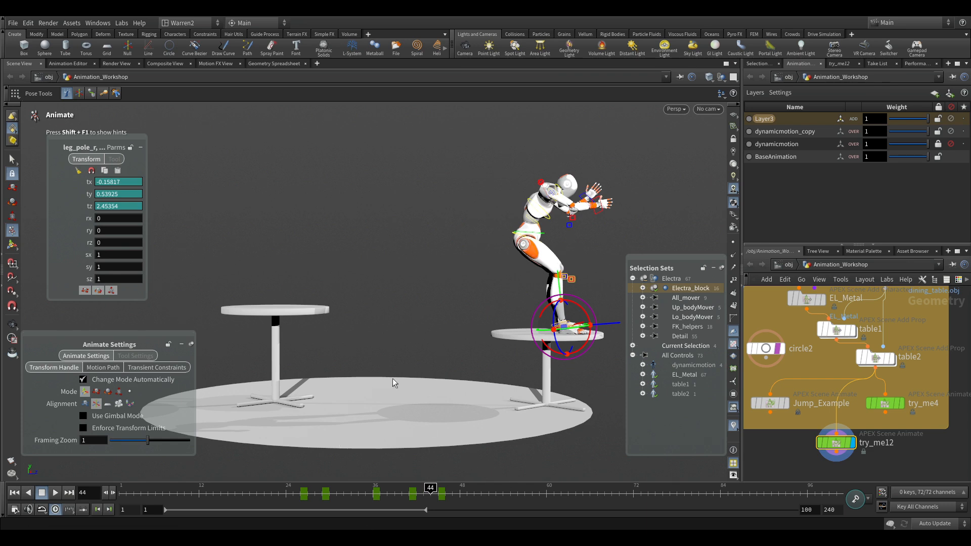
mouse_move(436, 517)
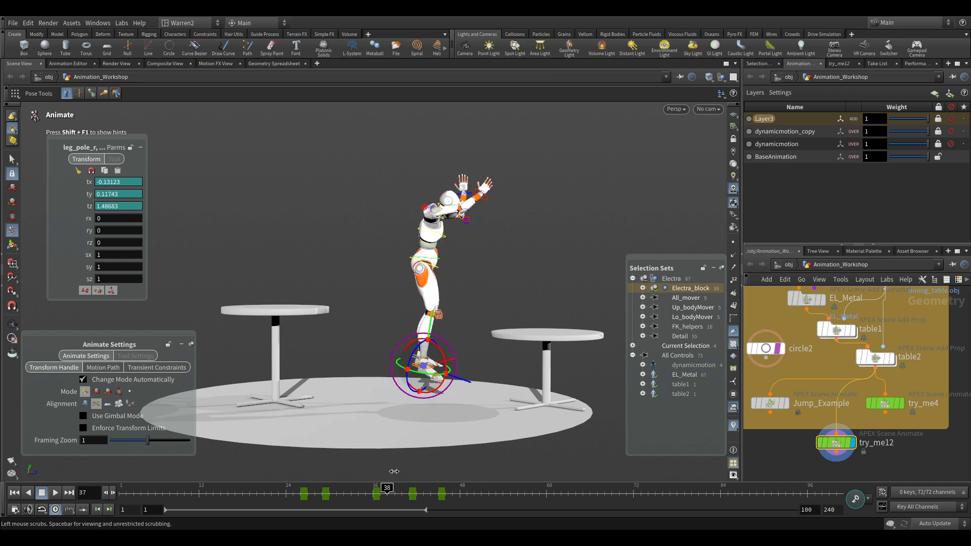
click(409, 487)
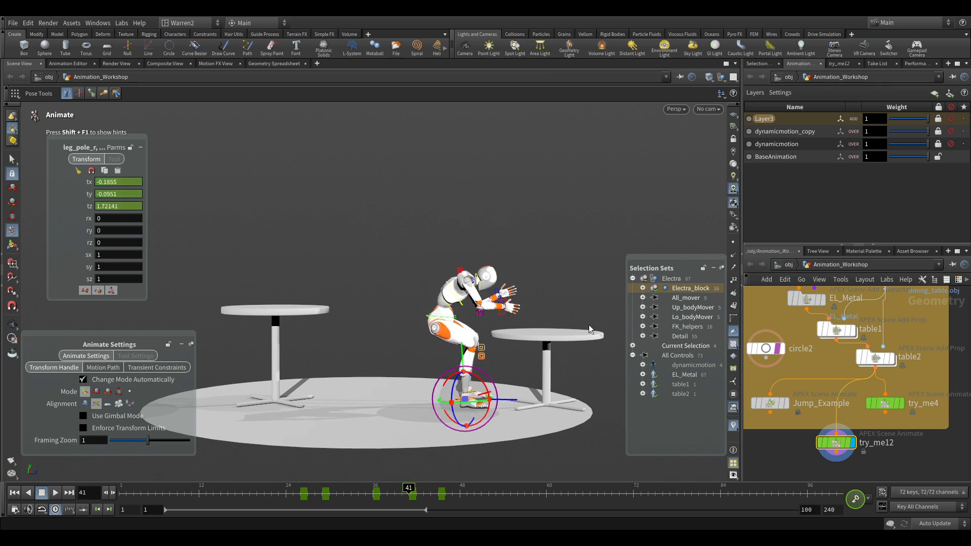